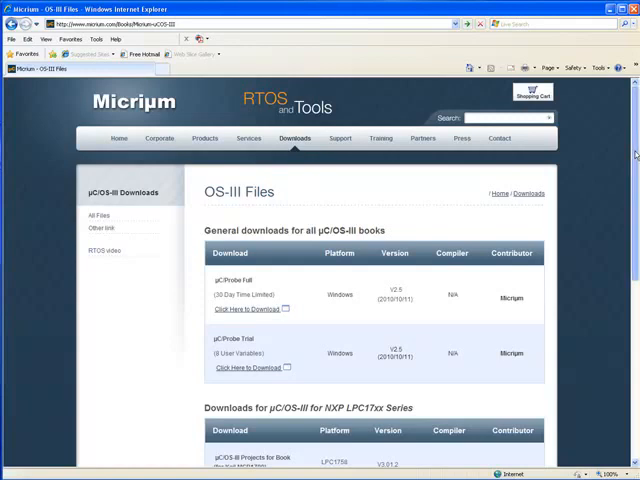
Scroll to the ST STM32 section and request the uC/Eval-STM32F107 book projects download.
{"action": "scroll", "scroll_direction": "down", "scroll_amount": 3}
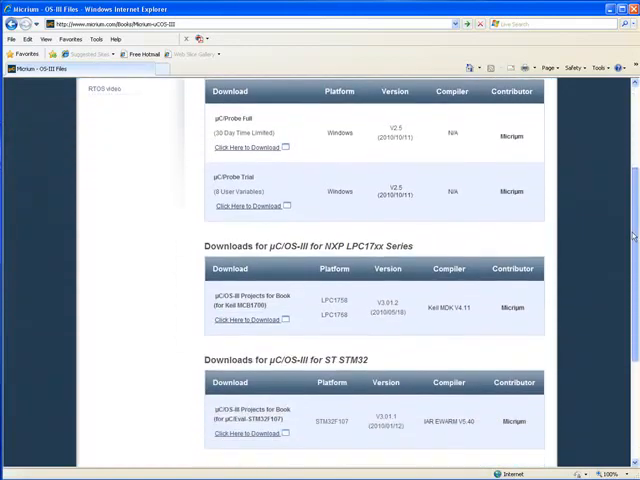
{"action": "scroll", "scroll_direction": "down", "scroll_amount": 3}
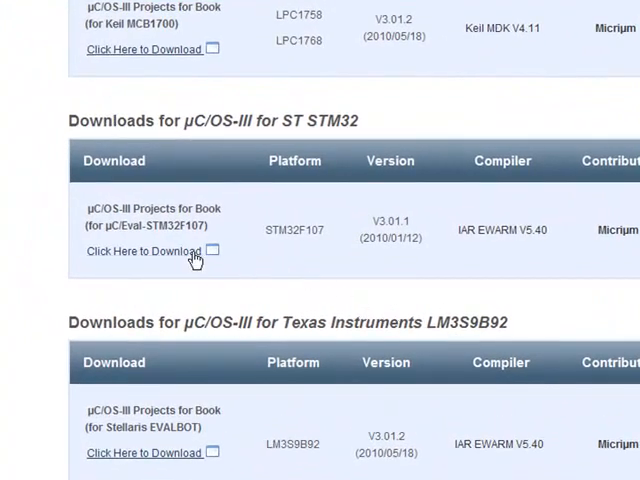
{"action": "mouse_move", "coordinate": [184, 258]}
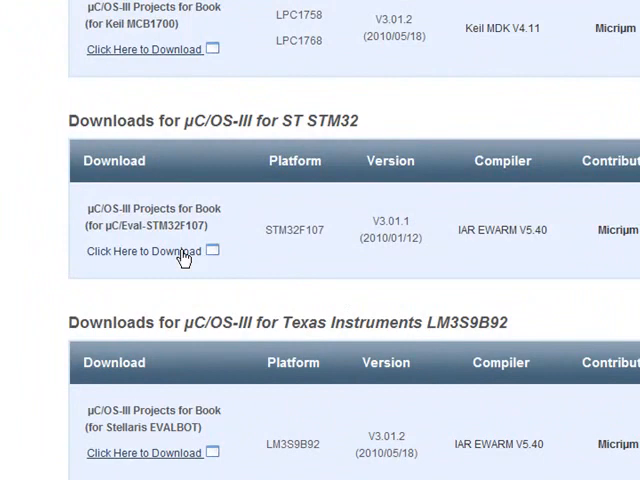
{"action": "left_click", "coordinate": [145, 251]}
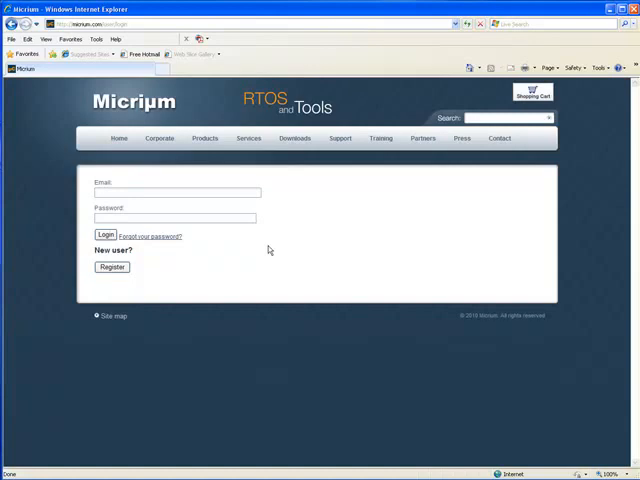
{"action": "mouse_move", "coordinate": [259, 251]}
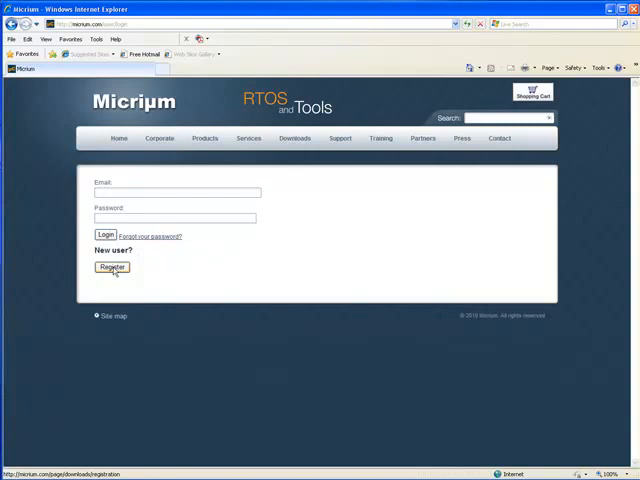
Start registering as a new Micrium user and scroll through the registration form.
{"action": "left_click", "coordinate": [111, 267]}
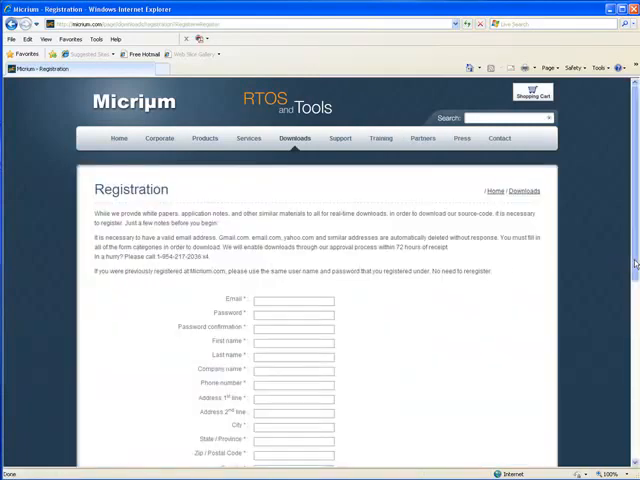
{"action": "scroll", "scroll_direction": "down", "scroll_amount": 3}
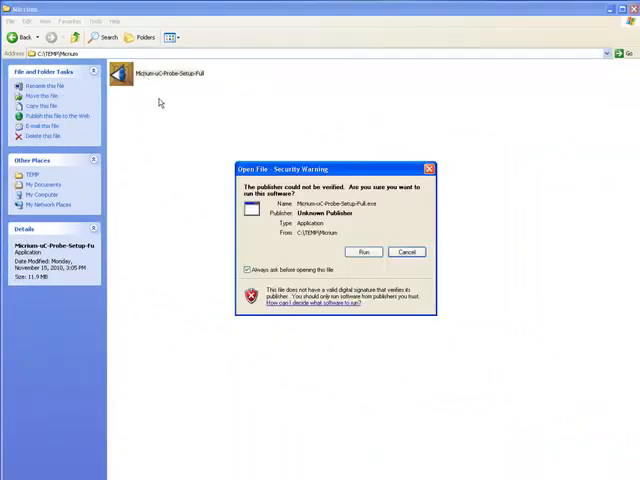
Run the uC/Probe setup, dismiss the WinZip evaluation notice, and unzip the files.
{"action": "left_click", "coordinate": [363, 251]}
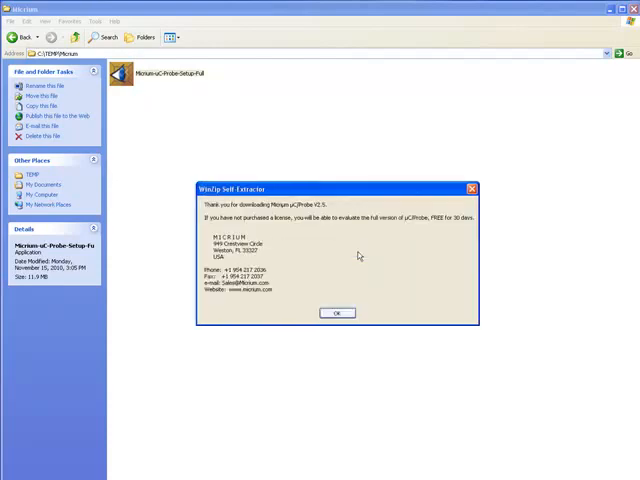
{"action": "left_click", "coordinate": [336, 312]}
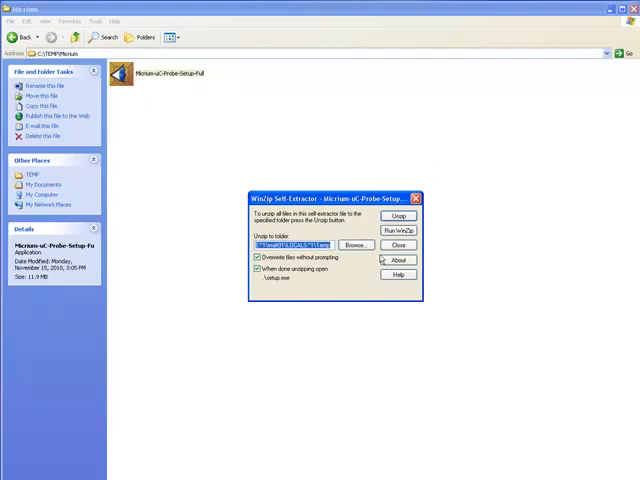
{"action": "left_click", "coordinate": [399, 216]}
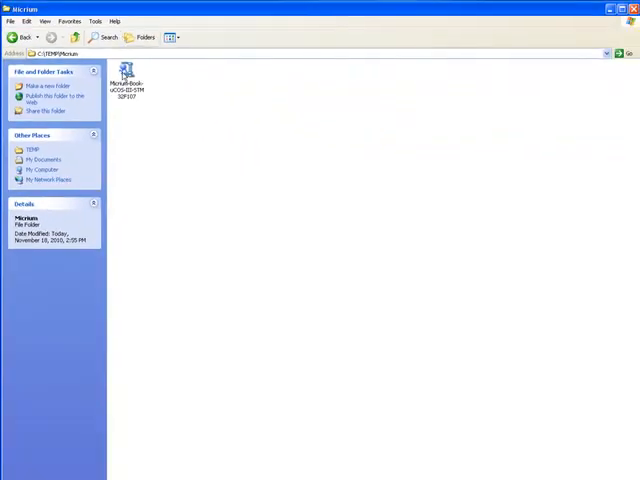
Launch Micrium-Book-uCOS-III-STM32F107.exe and confirm running it at the security warning.
{"action": "double_click", "coordinate": [130, 71]}
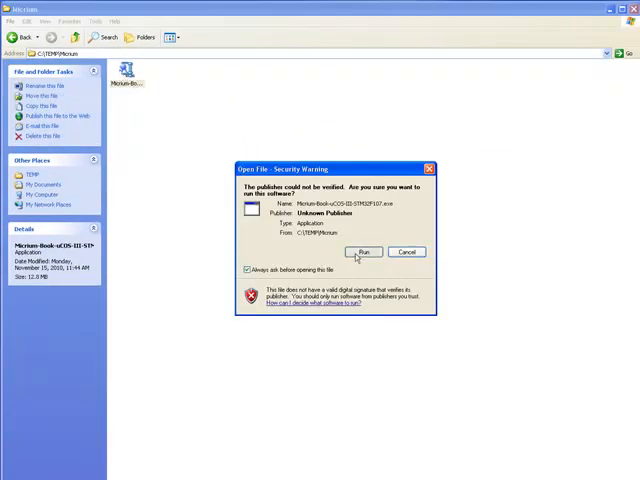
{"action": "left_click", "coordinate": [364, 251]}
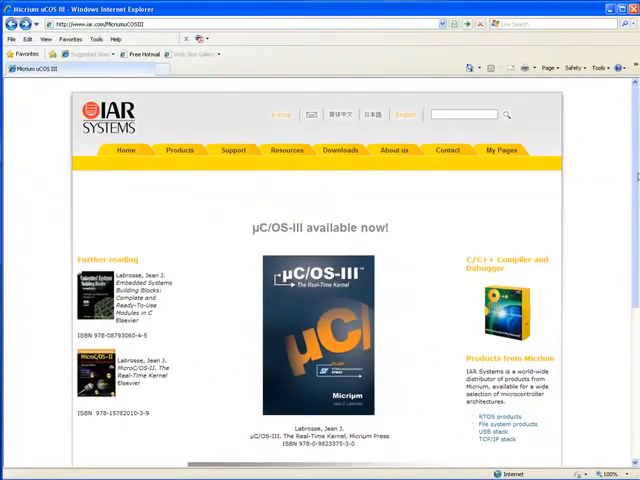
Follow the IAR Embedded Workbench download link to the ARM KickStart v6.10 (32K) edition.
{"action": "scroll", "scroll_direction": "down", "scroll_amount": 3}
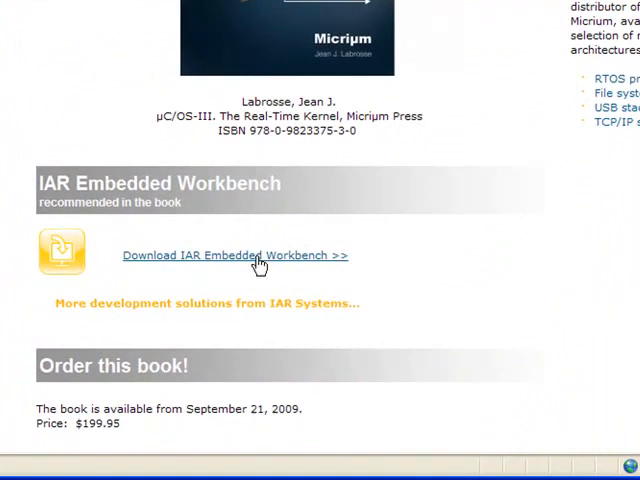
{"action": "left_click", "coordinate": [234, 255]}
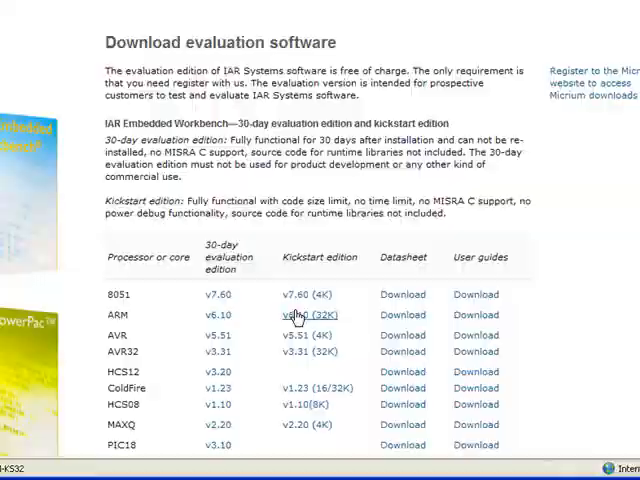
{"action": "left_click", "coordinate": [307, 314]}
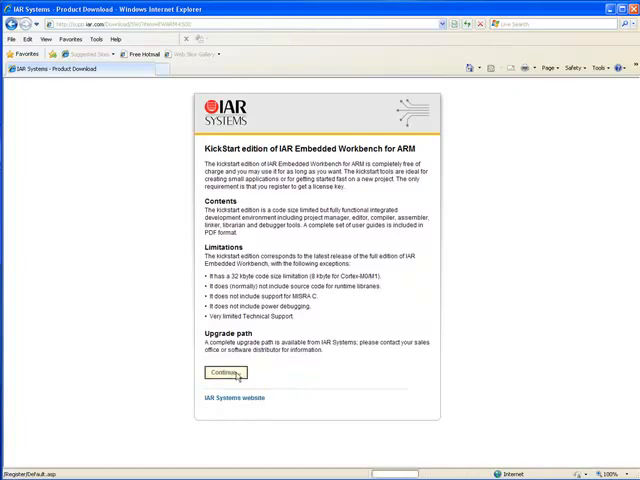
Continue with the KickStart edition download.
{"action": "left_click", "coordinate": [223, 371]}
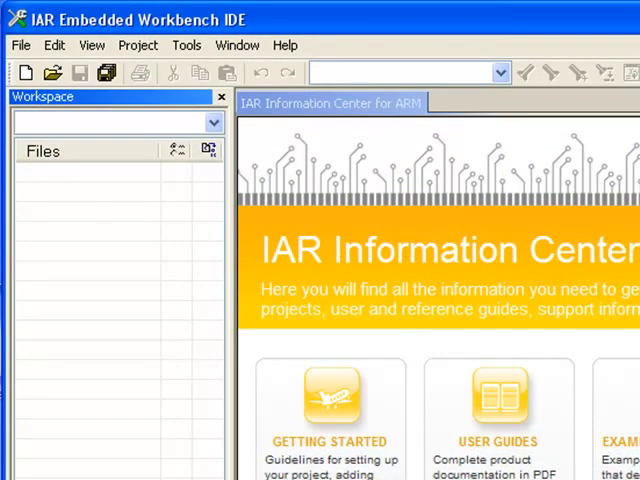
Open the workspace from Software\EvalBoards\Micrium\uC-Eval-STM32F107\IAR.
{"action": "left_click", "coordinate": [19, 45]}
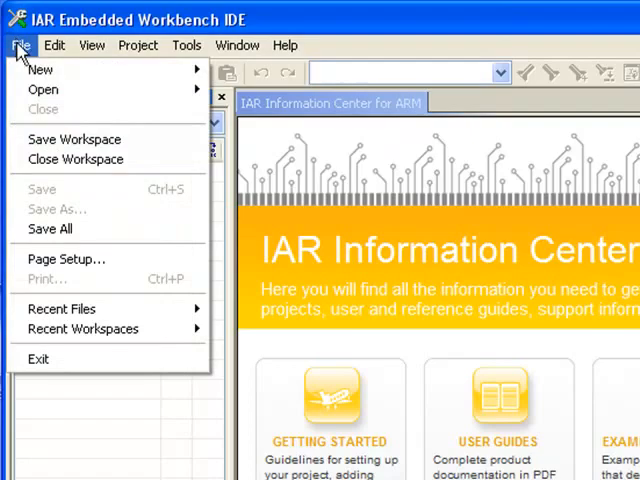
{"action": "mouse_move", "coordinate": [43, 89]}
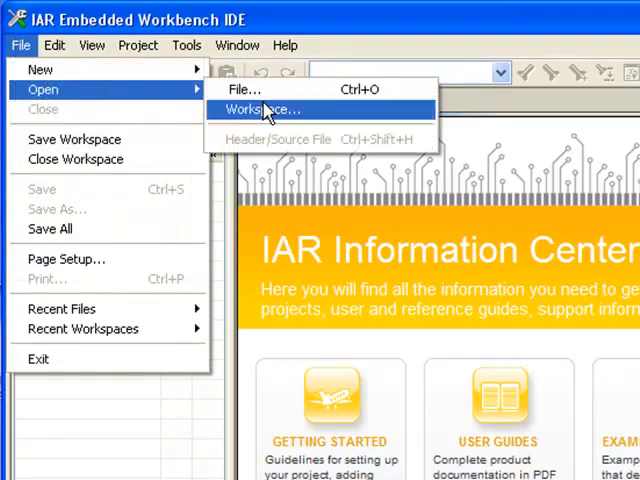
{"action": "left_click", "coordinate": [262, 109]}
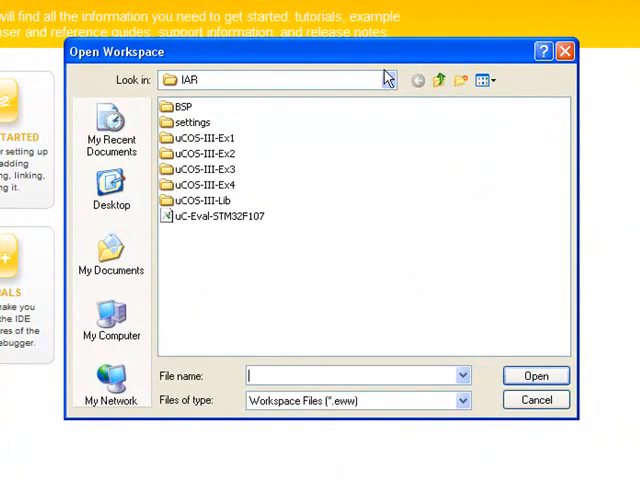
{"action": "left_click", "coordinate": [383, 78]}
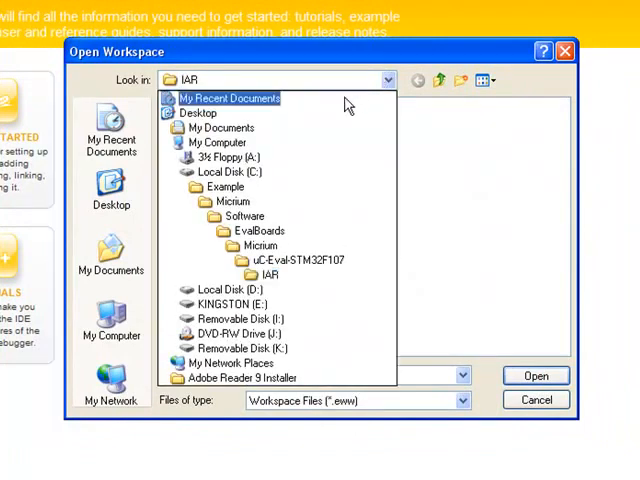
{"action": "left_click", "coordinate": [208, 186]}
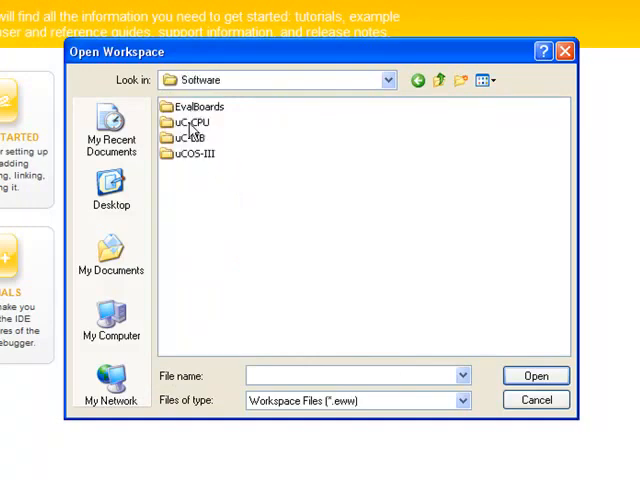
{"action": "double_click", "coordinate": [196, 104]}
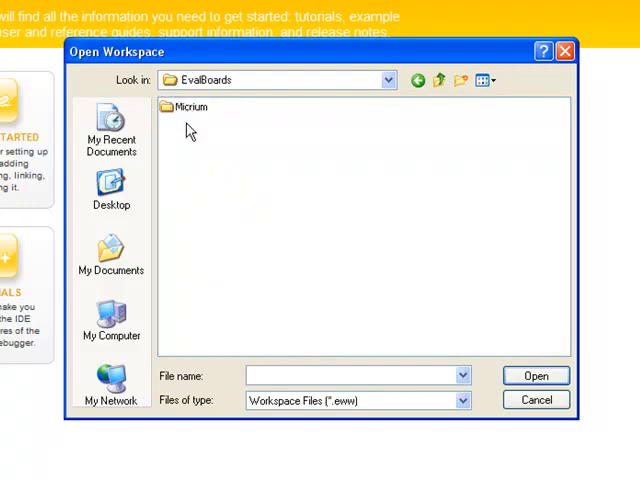
{"action": "double_click", "coordinate": [188, 107]}
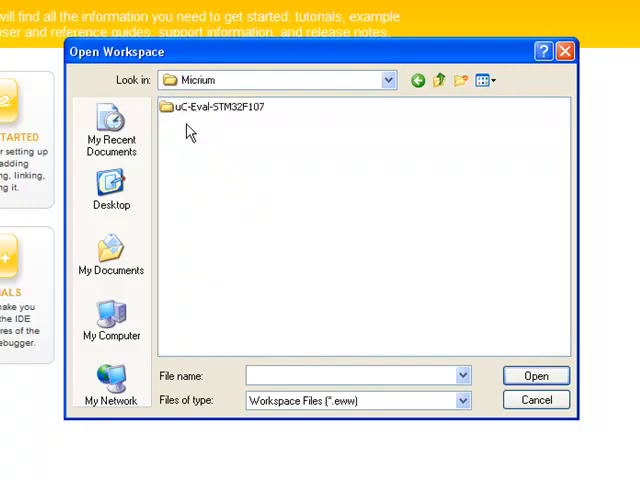
{"action": "mouse_move", "coordinate": [193, 117]}
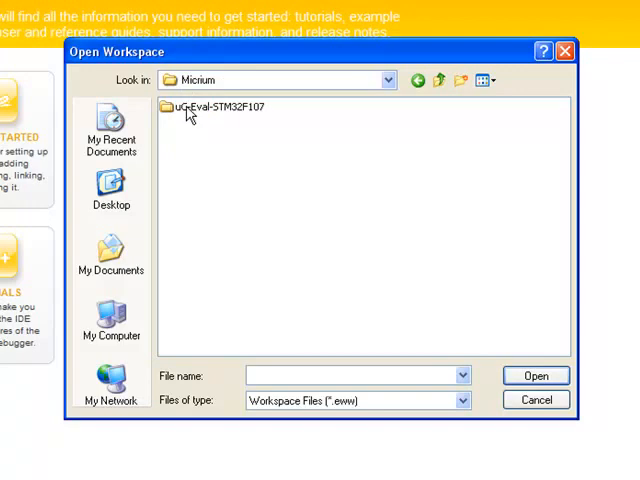
{"action": "double_click", "coordinate": [205, 103]}
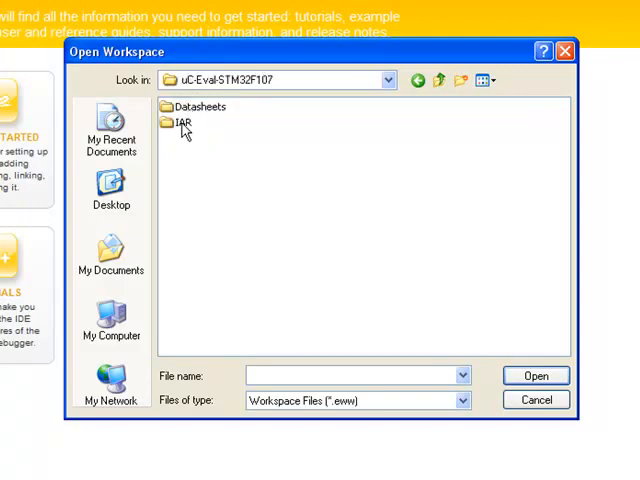
{"action": "double_click", "coordinate": [183, 122]}
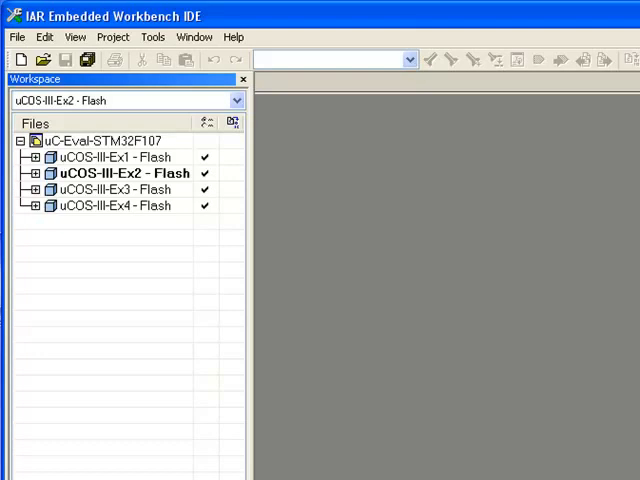
Make uCOS-III-Ex1 the active project and rebuild it, following the build messages.
{"action": "right_click", "coordinate": [100, 157]}
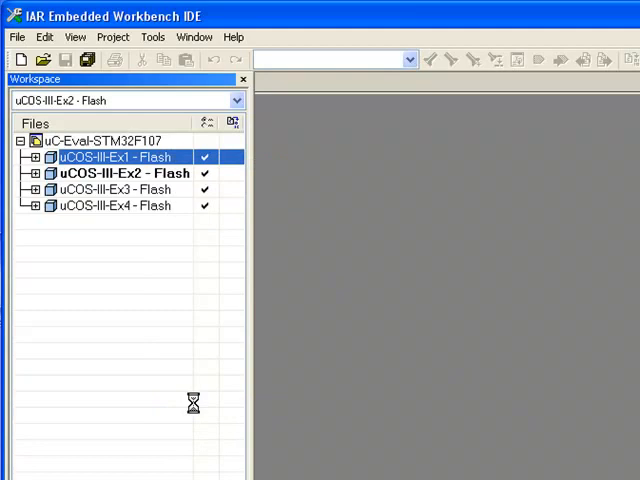
{"action": "double_click", "coordinate": [113, 157]}
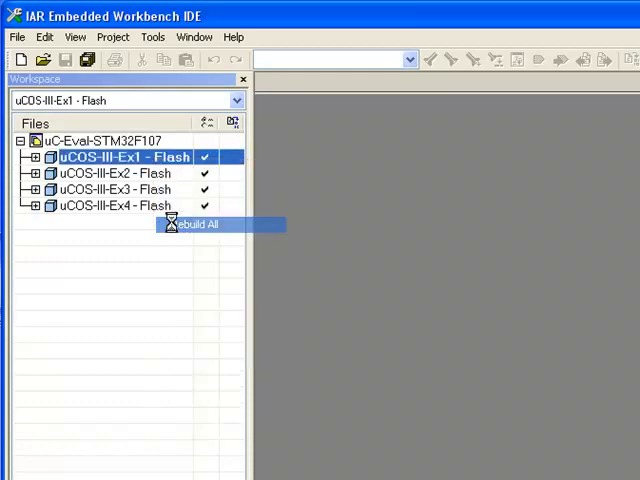
{"action": "left_click", "coordinate": [200, 224]}
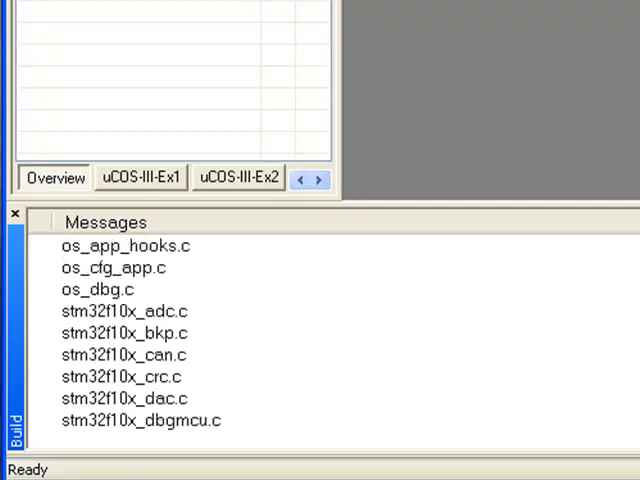
{"action": "scroll", "scroll_direction": "down", "scroll_amount": 3}
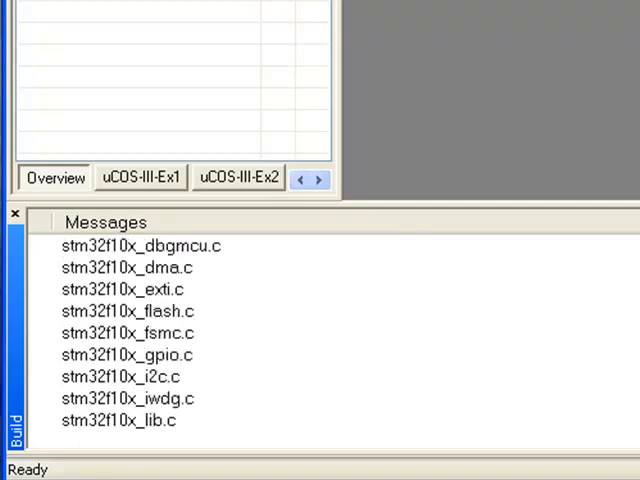
{"action": "scroll", "scroll_direction": "down", "scroll_amount": 3}
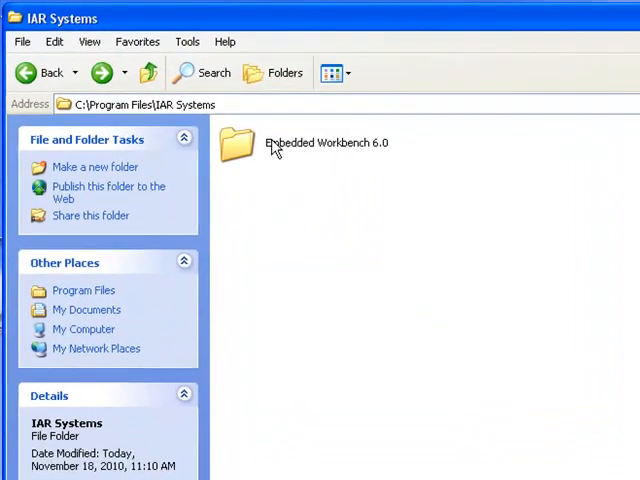
Browse from Embedded Workbench 6.0 into the J-Link x86 driver folder.
{"action": "double_click", "coordinate": [237, 147]}
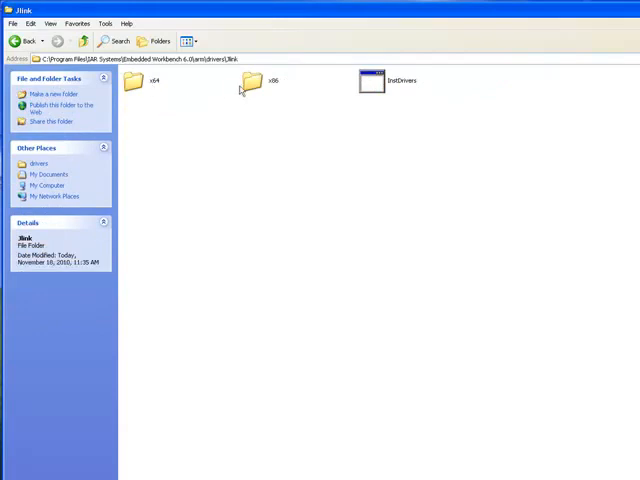
{"action": "double_click", "coordinate": [252, 79]}
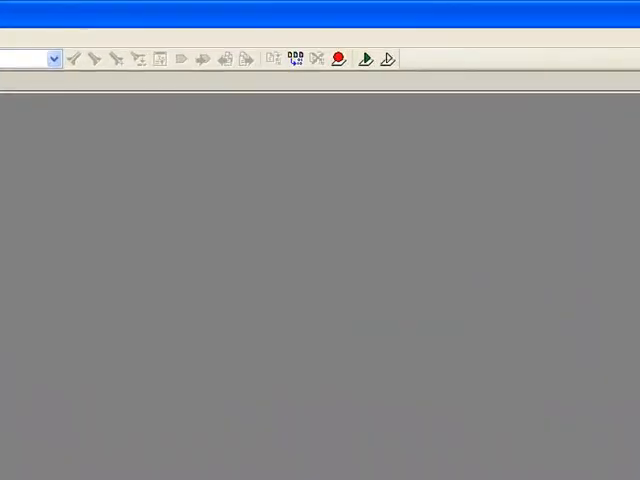
{"action": "mouse_move", "coordinate": [368, 57]}
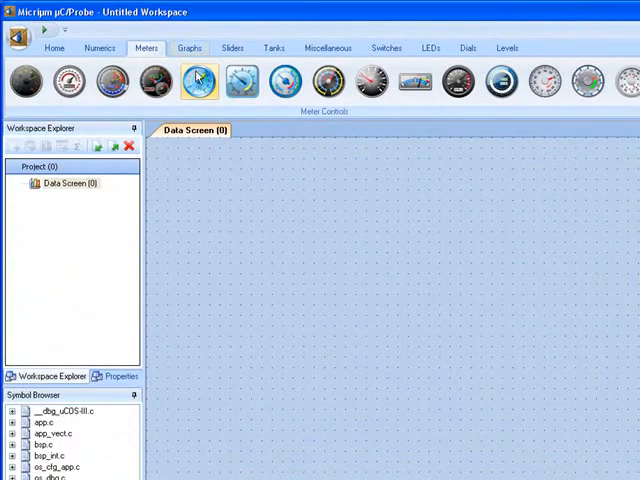
Place a round gauge and map bsp.c's BSP_CPU_ClkFreq_MHz symbol to the widget.
{"action": "left_click", "coordinate": [199, 77]}
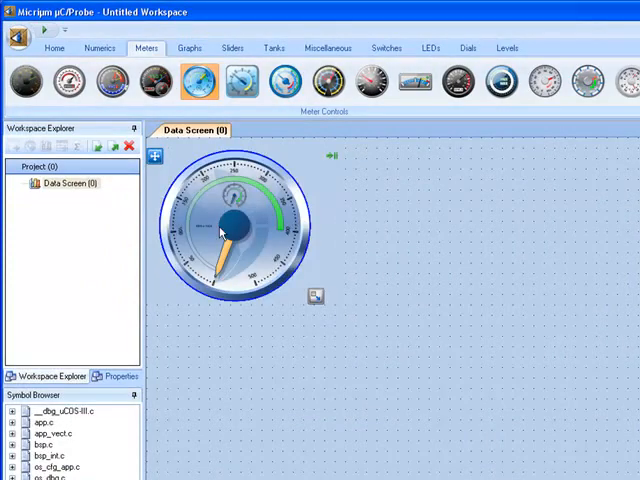
{"action": "left_click", "coordinate": [271, 47]}
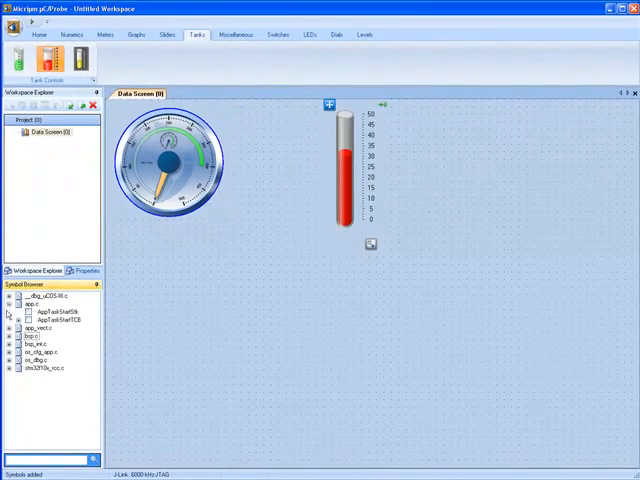
{"action": "left_click", "coordinate": [11, 328]}
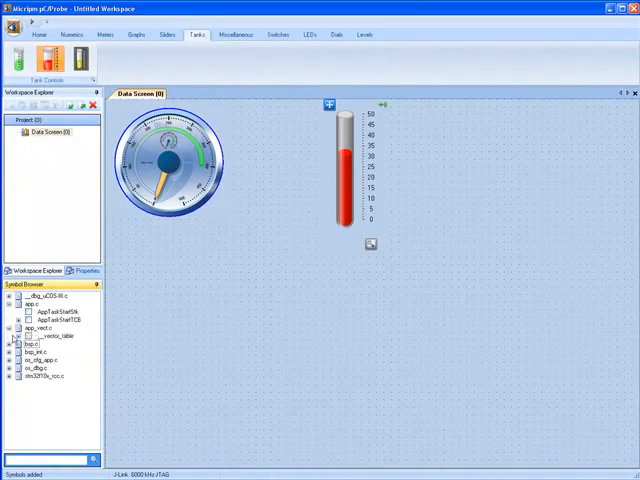
{"action": "left_click", "coordinate": [13, 344]}
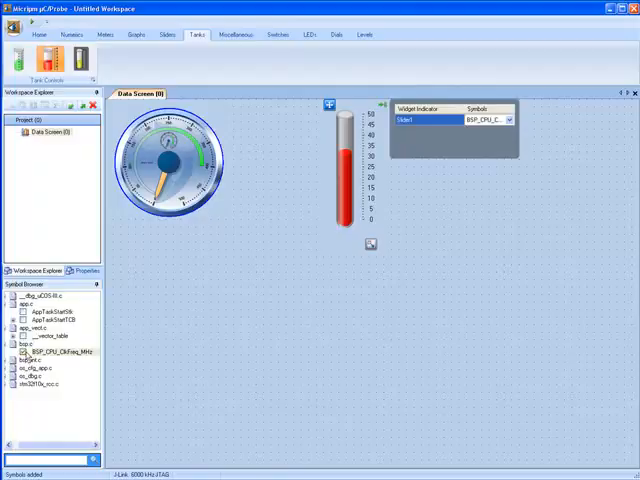
{"action": "left_click", "coordinate": [43, 37]}
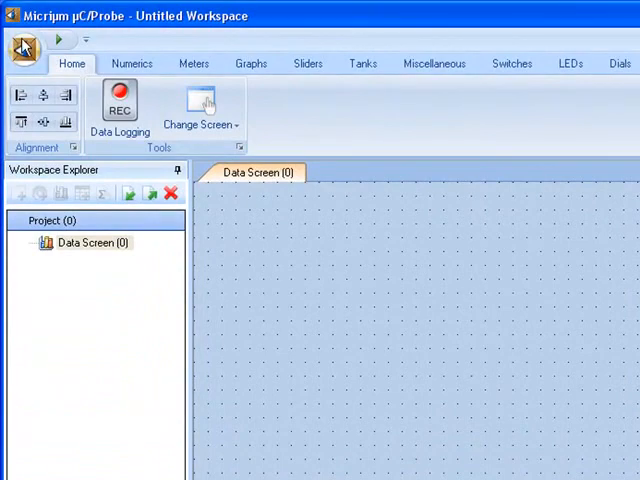
Open uCOS-III-Ex1-Probe from Example\Micrium\Software\EvalBoards\Micrium\uC-Eval-STM32F107\IAR\uCOS-III-Ex1.
{"action": "left_click", "coordinate": [24, 45]}
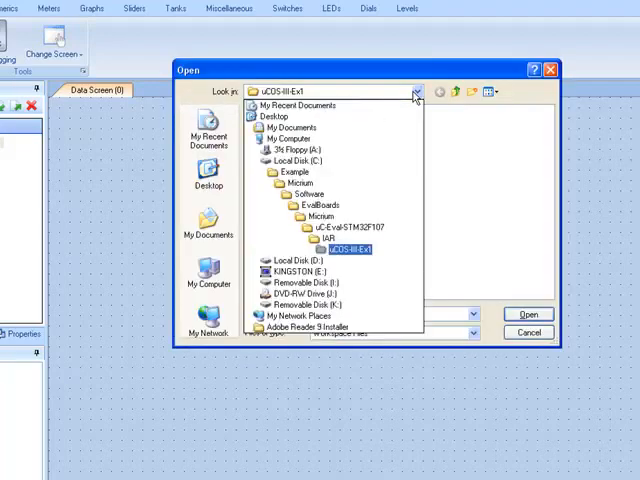
{"action": "left_click", "coordinate": [293, 171]}
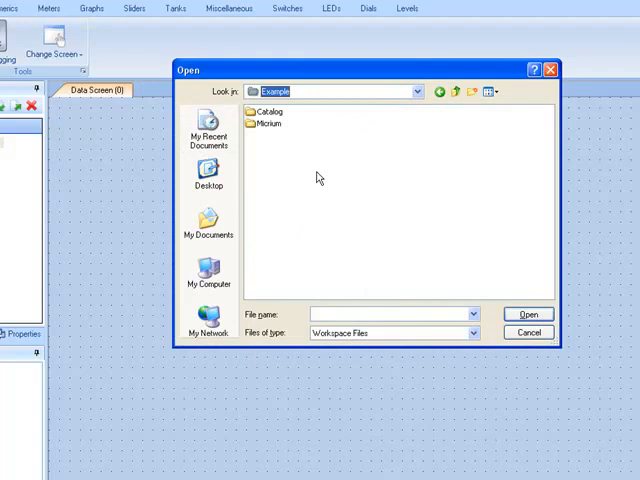
{"action": "double_click", "coordinate": [268, 123]}
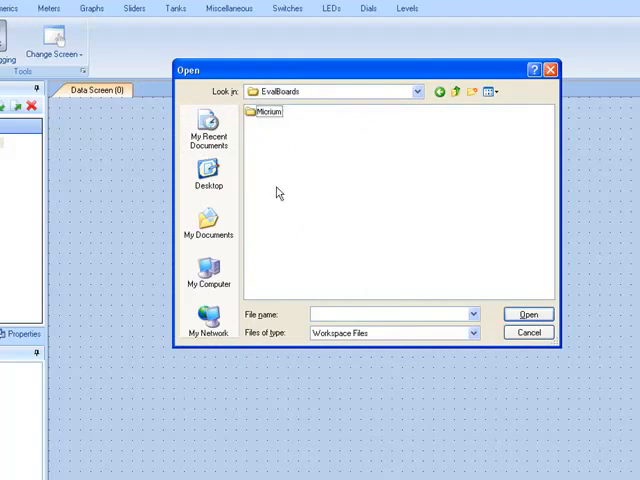
{"action": "double_click", "coordinate": [271, 111]}
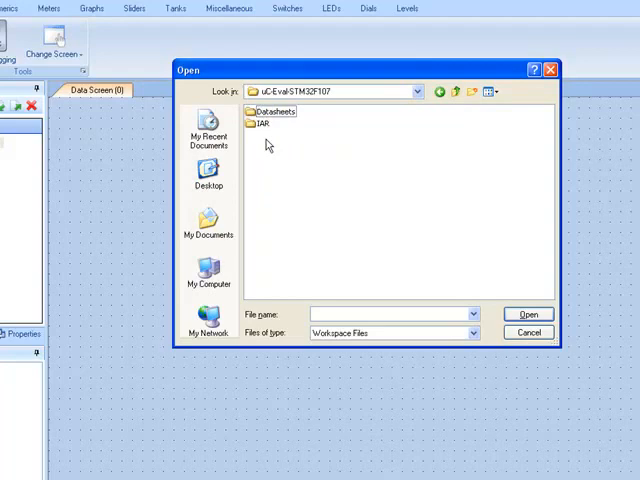
{"action": "double_click", "coordinate": [263, 125]}
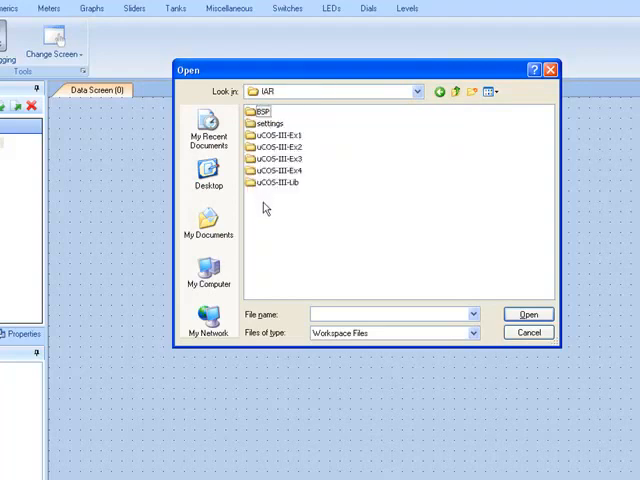
{"action": "double_click", "coordinate": [276, 135]}
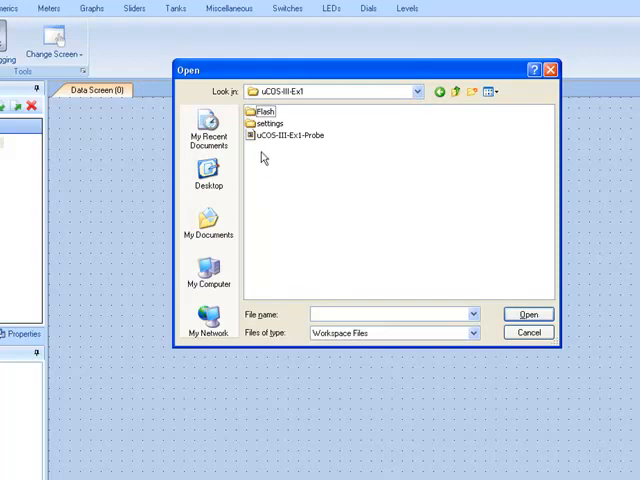
{"action": "left_click", "coordinate": [287, 135]}
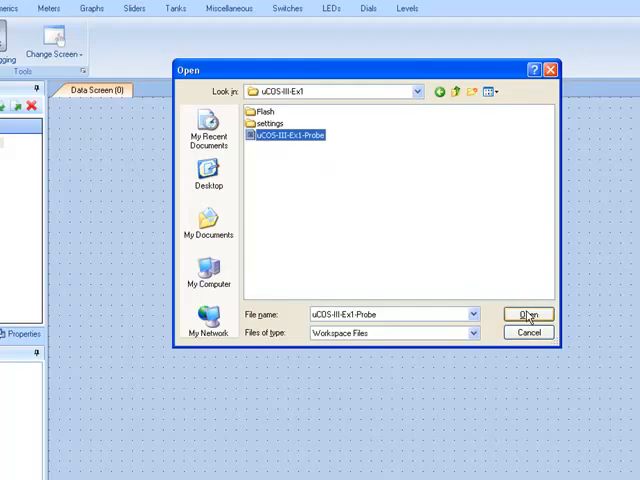
{"action": "left_click", "coordinate": [530, 314]}
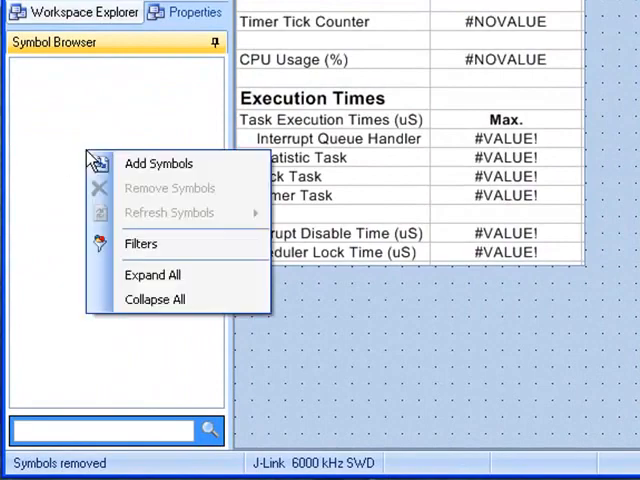
Add symbols to the Symbol Browser from Flash\Exe\uCOS-III-Ex1.out.
{"action": "left_click", "coordinate": [158, 163]}
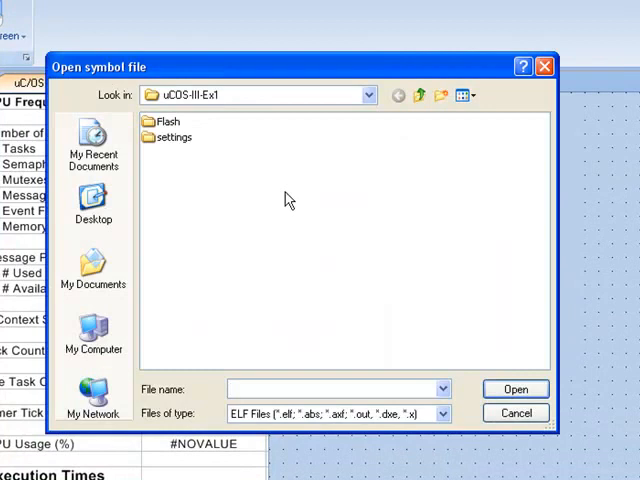
{"action": "left_click", "coordinate": [365, 93]}
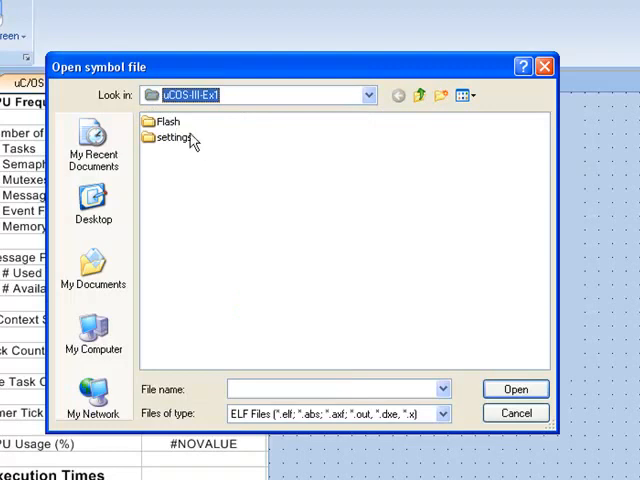
{"action": "double_click", "coordinate": [166, 121]}
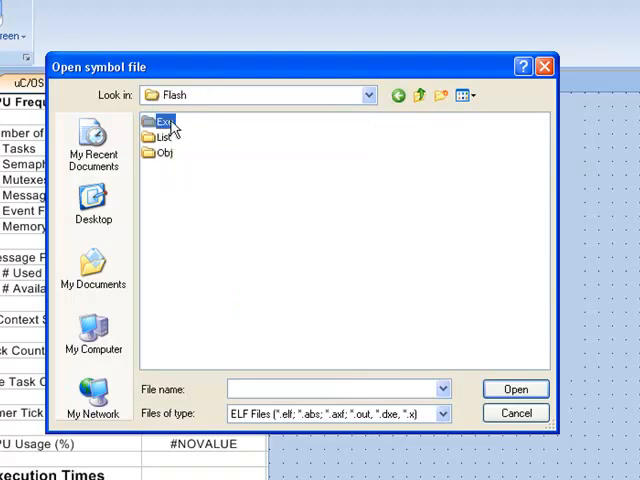
{"action": "double_click", "coordinate": [160, 121]}
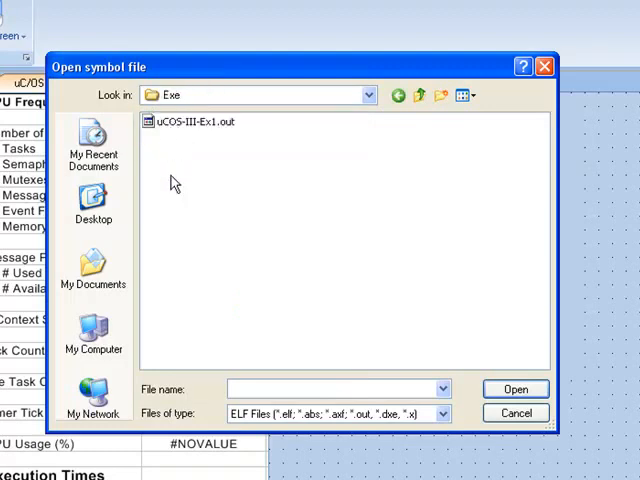
{"action": "mouse_move", "coordinate": [180, 128]}
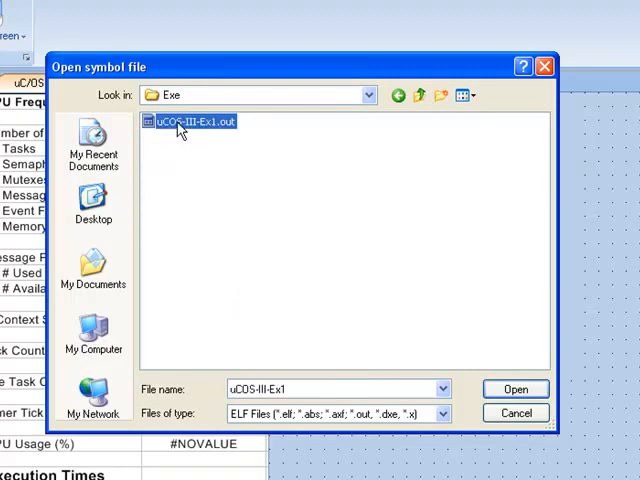
{"action": "left_click", "coordinate": [520, 388]}
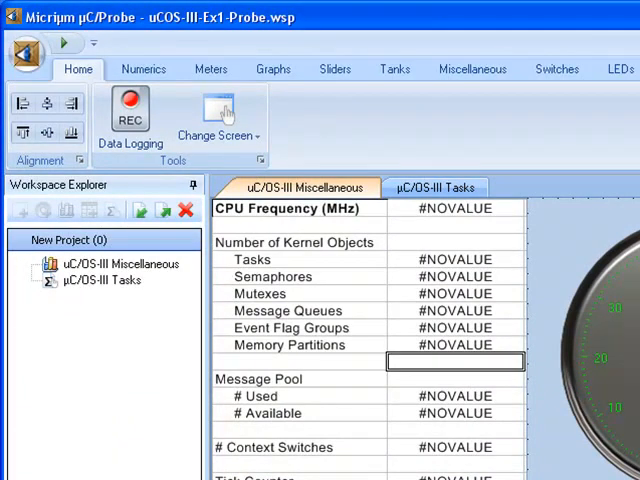
In Options, set communication to J-Link using SWD at 6000 kHz.
{"action": "left_click", "coordinate": [22, 52]}
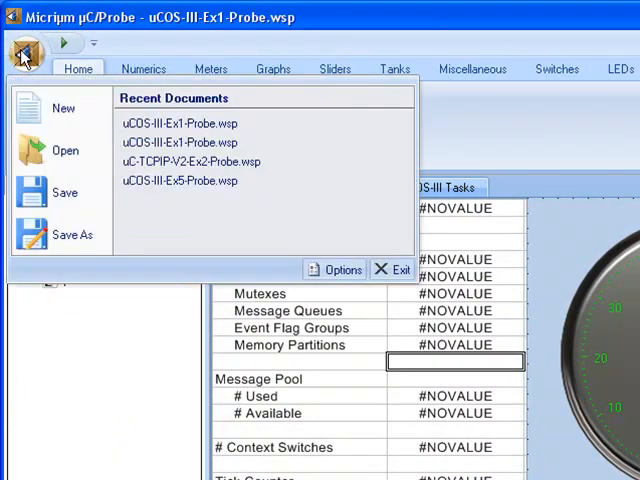
{"action": "left_click", "coordinate": [343, 270]}
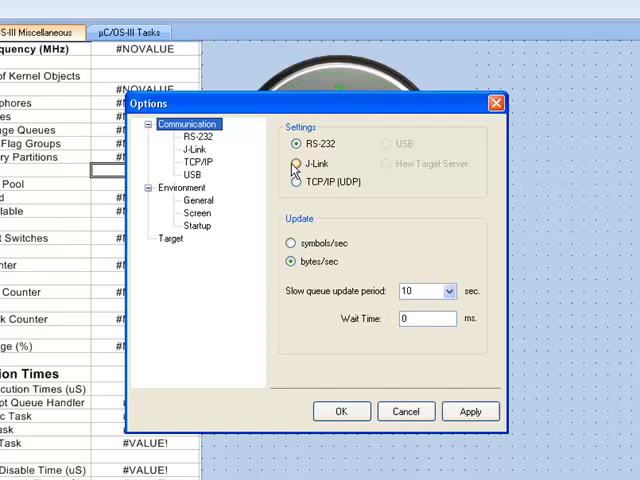
{"action": "left_click", "coordinate": [298, 163]}
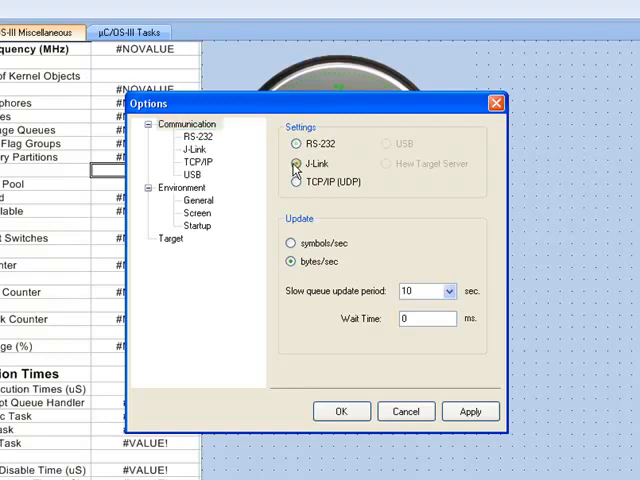
{"action": "left_click", "coordinate": [298, 164]}
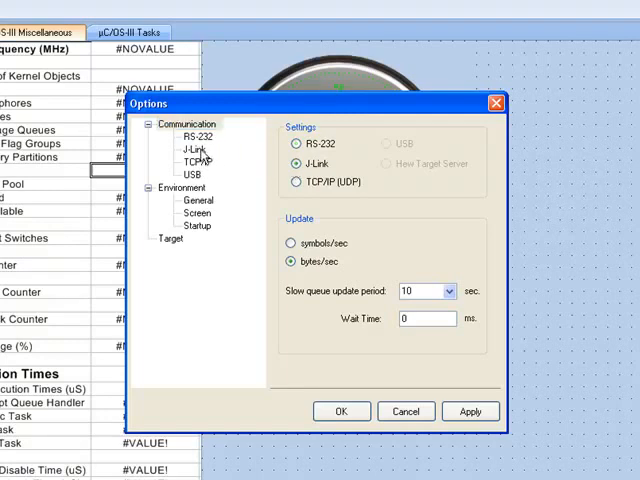
{"action": "left_click", "coordinate": [192, 149]}
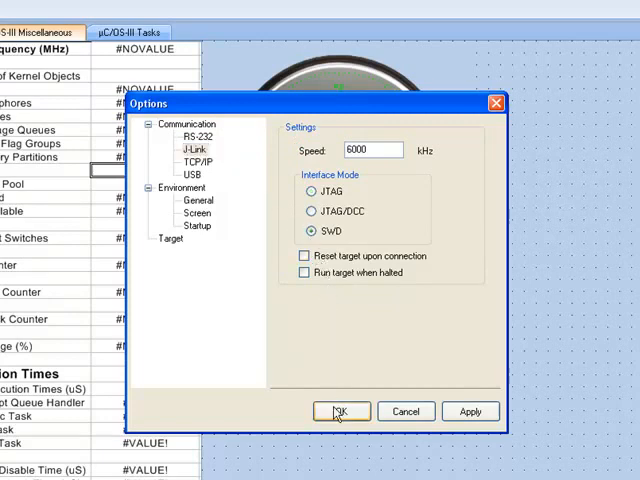
{"action": "left_click", "coordinate": [341, 411]}
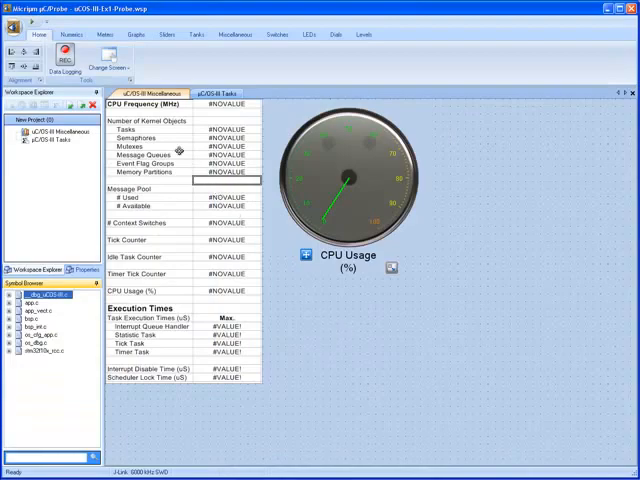